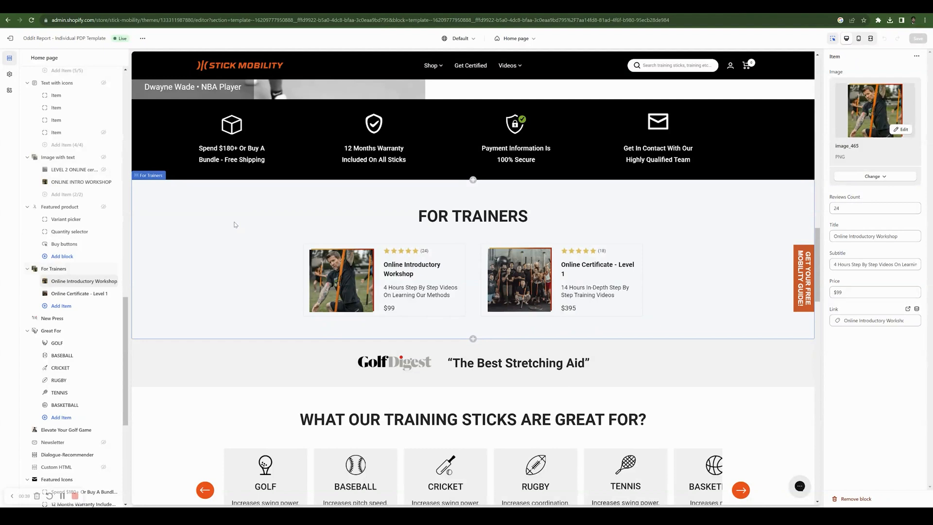
{"action": "mouse_move", "coordinate": [233, 229]}
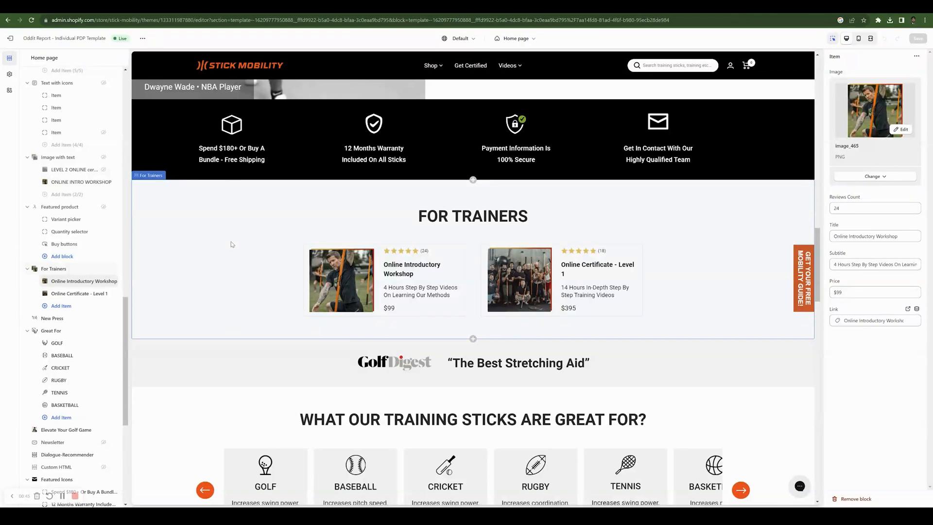
{"action": "mouse_move", "coordinate": [290, 331]}
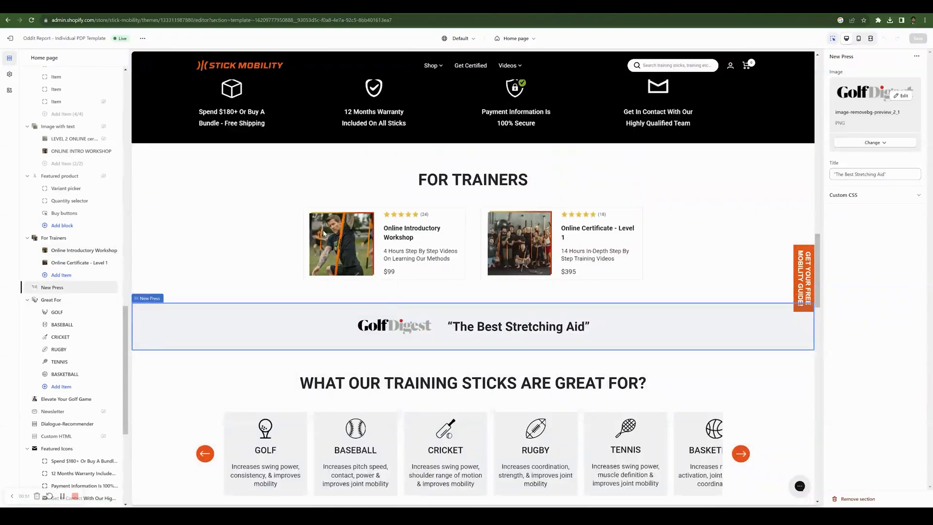
- Show the Online Introductory Workshop item's settings within the For Trainers section
{"action": "left_click", "coordinate": [54, 268]}
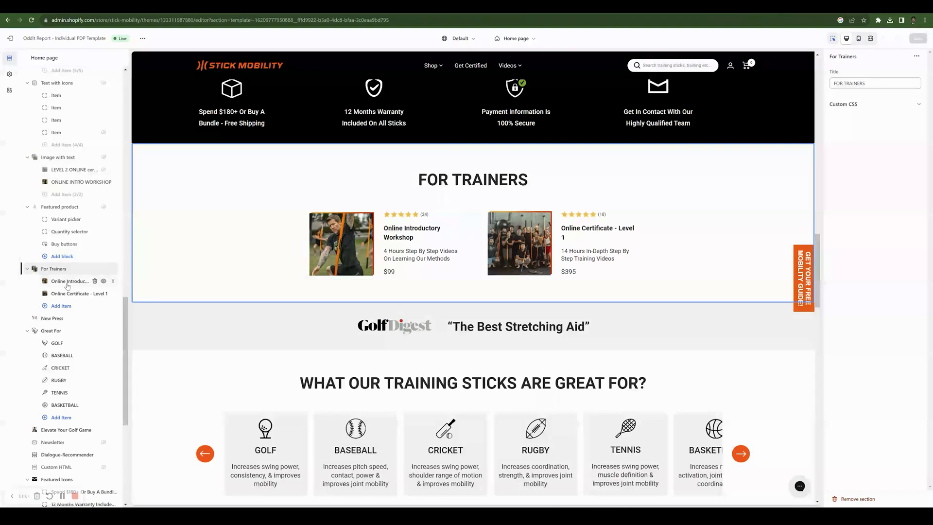
{"action": "left_click", "coordinate": [70, 281]}
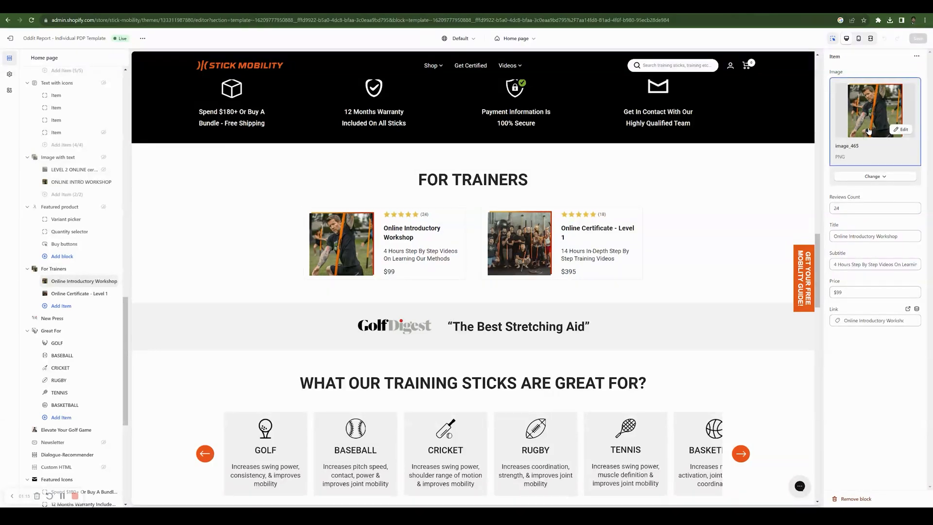
- Download the workshop image (image_465) to the EU Website folder from its Preview and edit dialog
{"action": "left_click", "coordinate": [899, 130]}
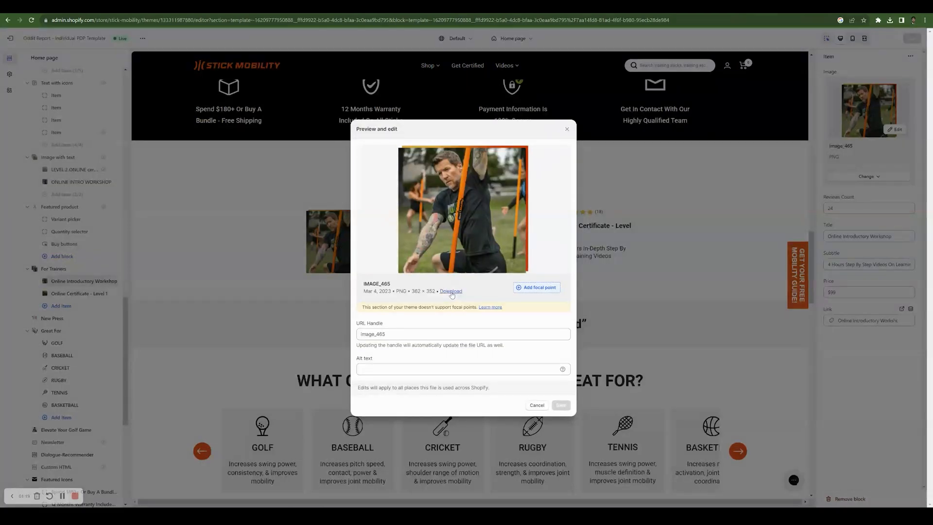
{"action": "left_click", "coordinate": [451, 291]}
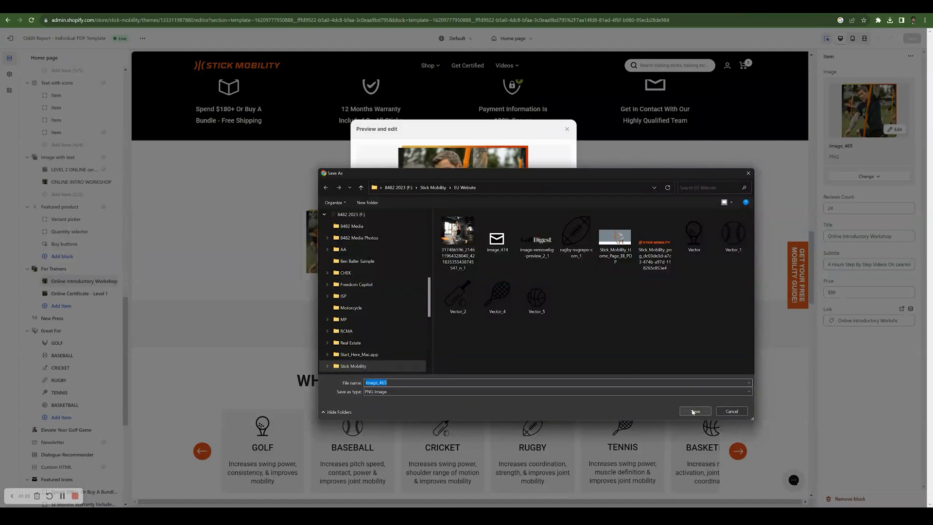
{"action": "left_click", "coordinate": [694, 411]}
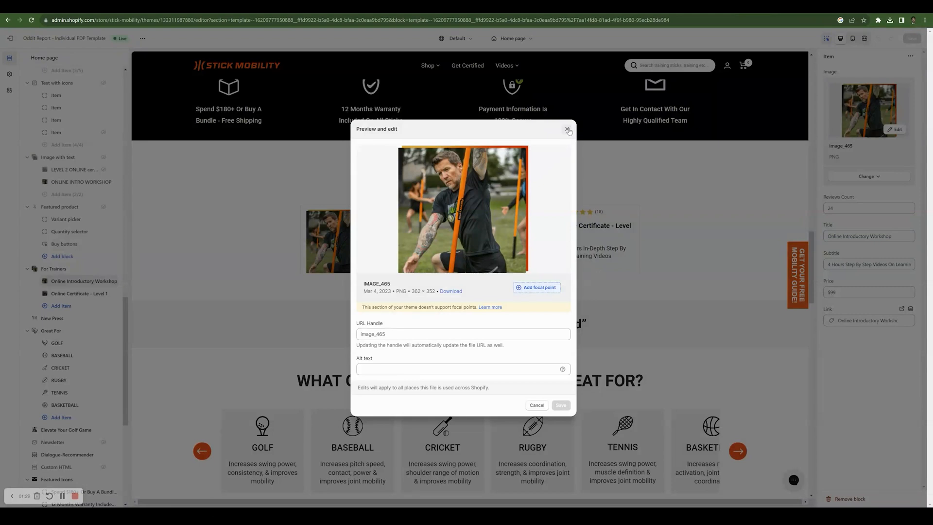
{"action": "left_click", "coordinate": [567, 130]}
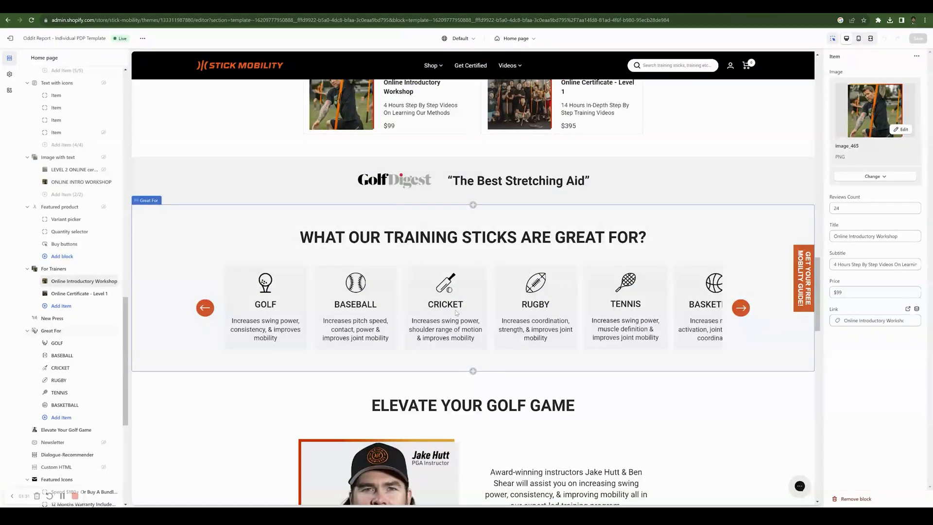